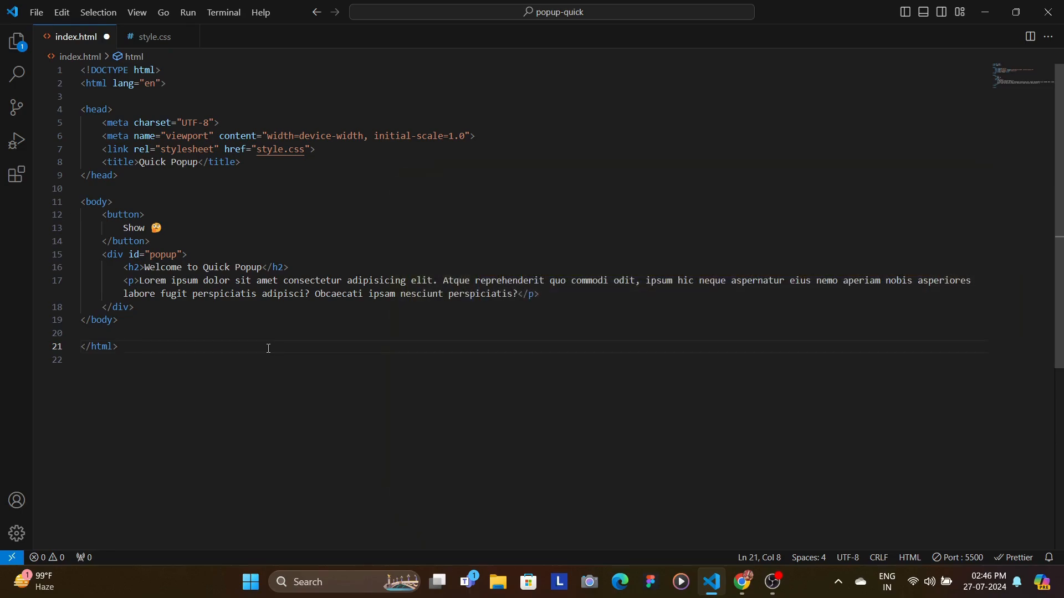
Step: Add popovertarget="popup" to the Show button and the popover attribute to the popup div
{"action": "type", "text": "popovertarget=\"popup\""}
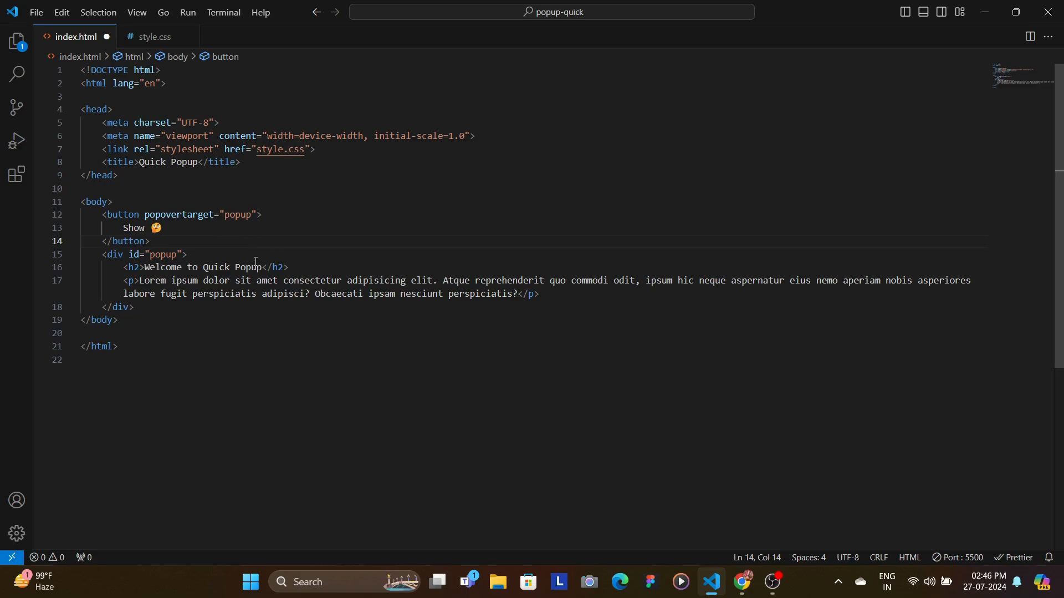
{"action": "type", "text": "popover"}
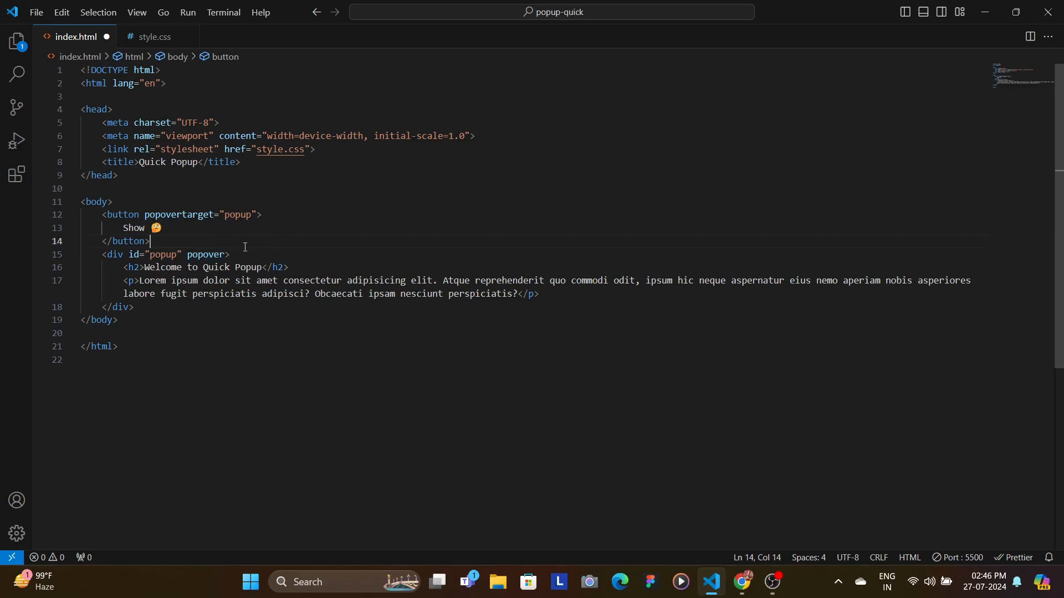
{"action": "left_click", "coordinate": [706, 446]}
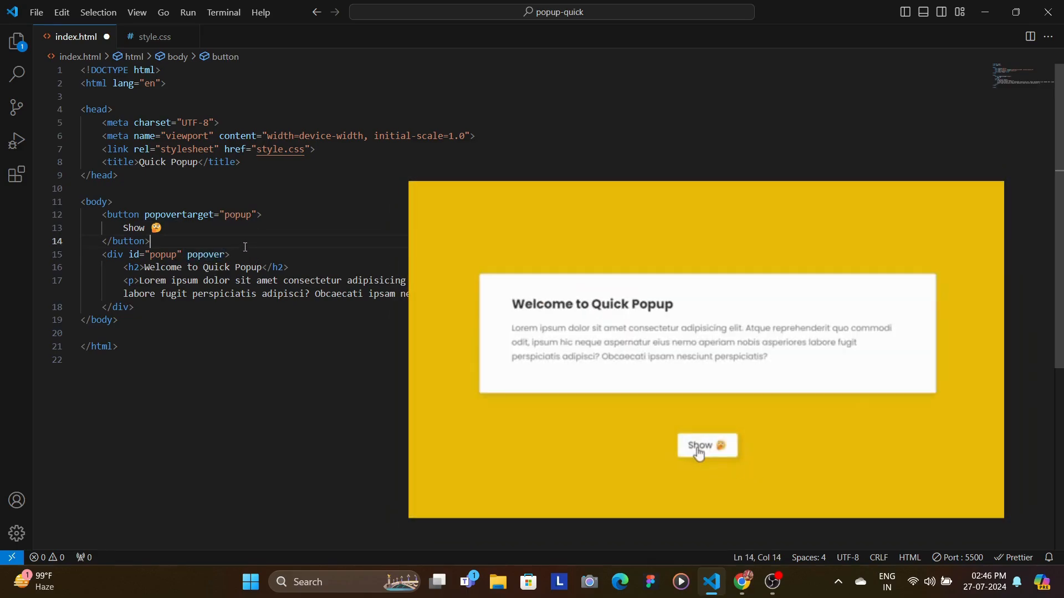
{"action": "mouse_move", "coordinate": [905, 508]}
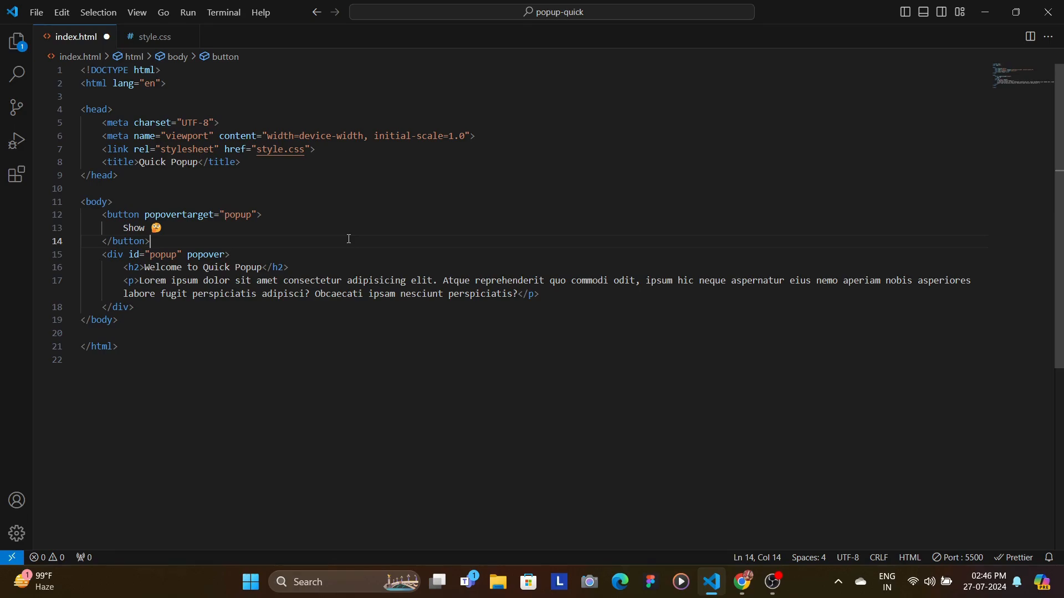
Step: Add a Close button with popovertarget="popup" and popovertargetaction="hide" below the paragraph
{"action": "type", "text": "<button>Close</button>"}
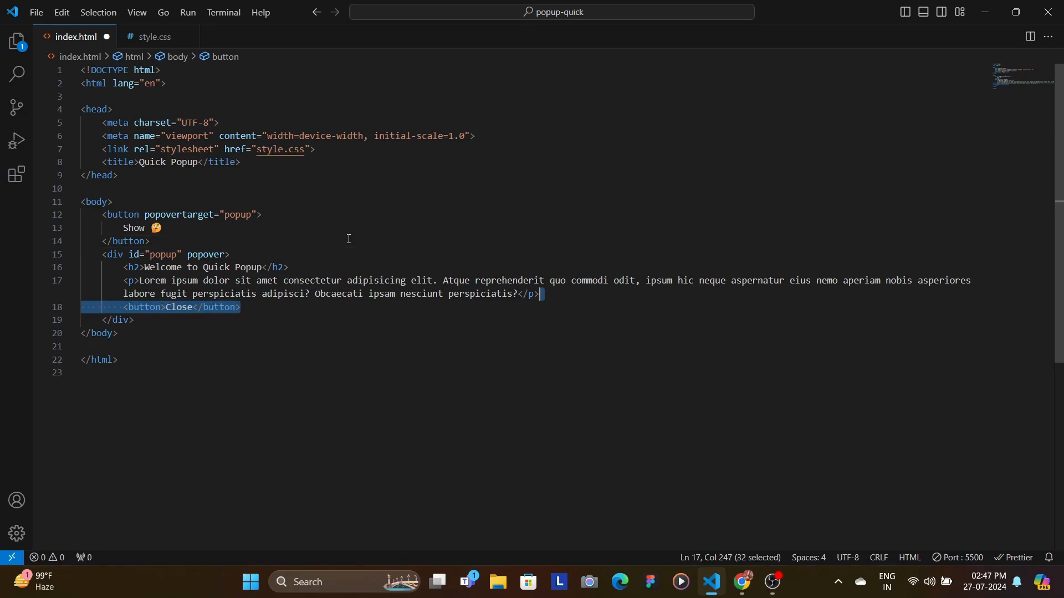
{"action": "type", "text": "popovertarget=\"popup\""}
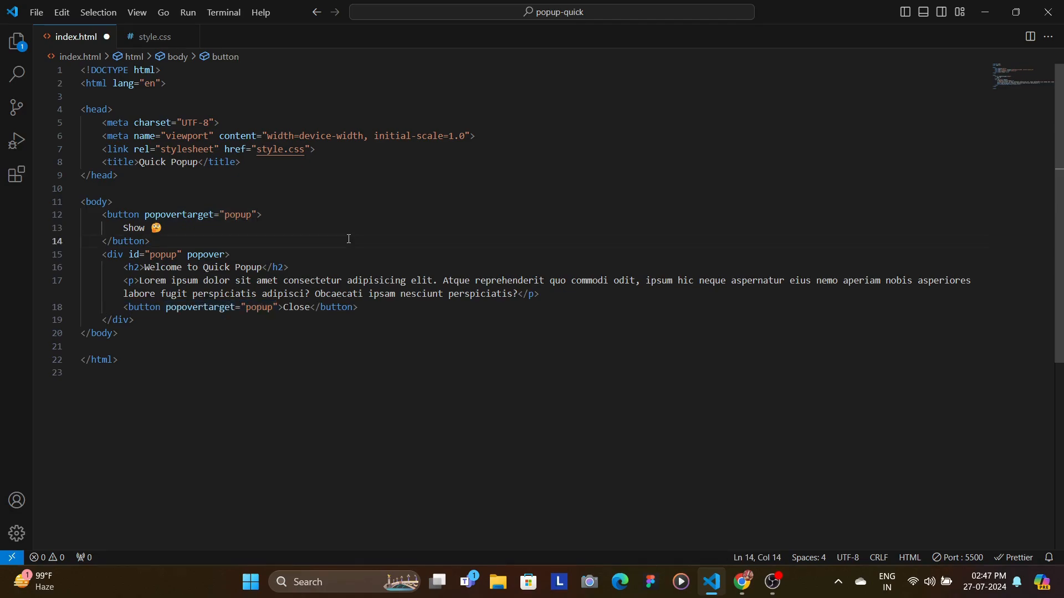
{"action": "type", "text": "popovertargetaction=\"hide\""}
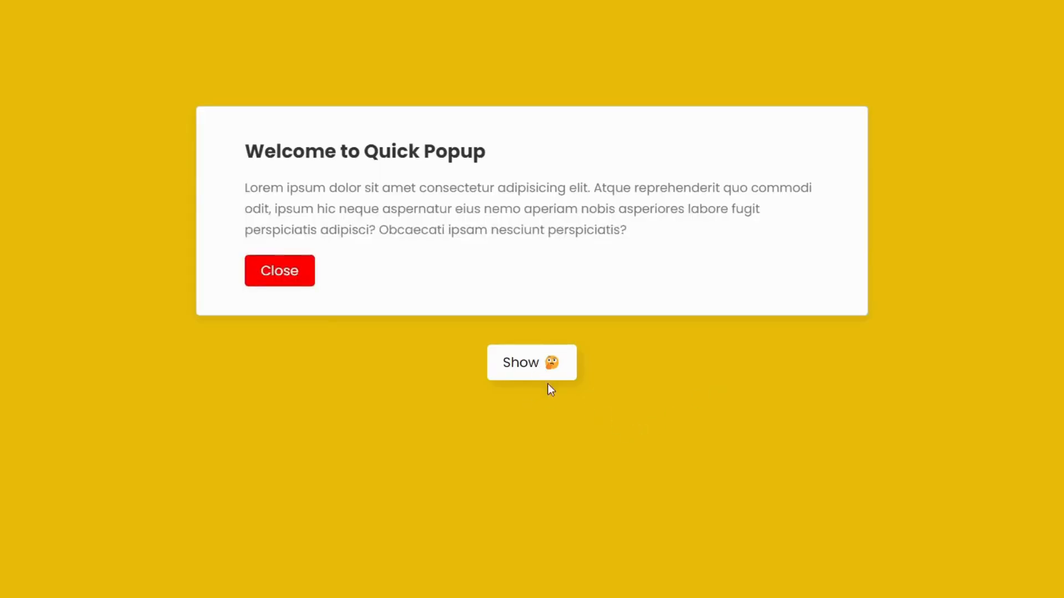
{"action": "mouse_move", "coordinate": [532, 366]}
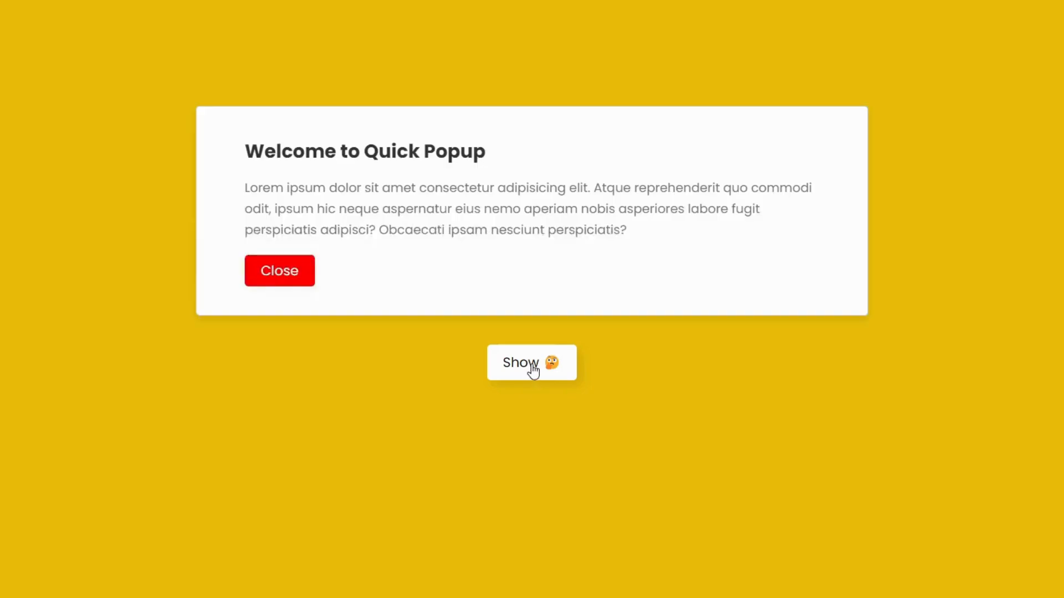